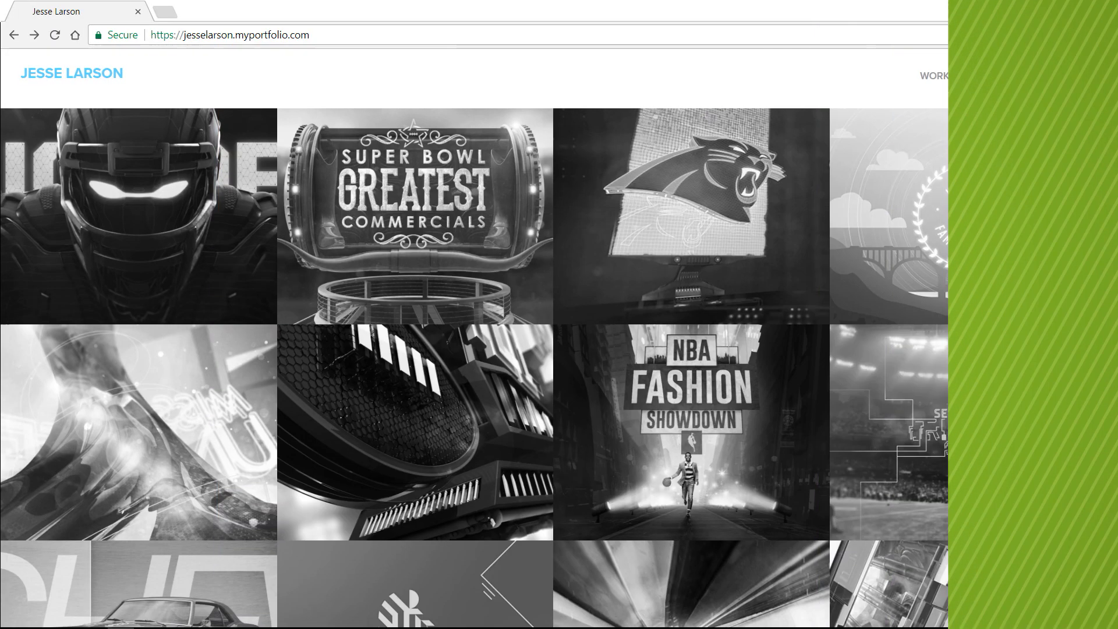
# Scroll through the FOX NFL Kickoff concept styleframes in Adobe Portfolio
pyautogui.scroll(-3)
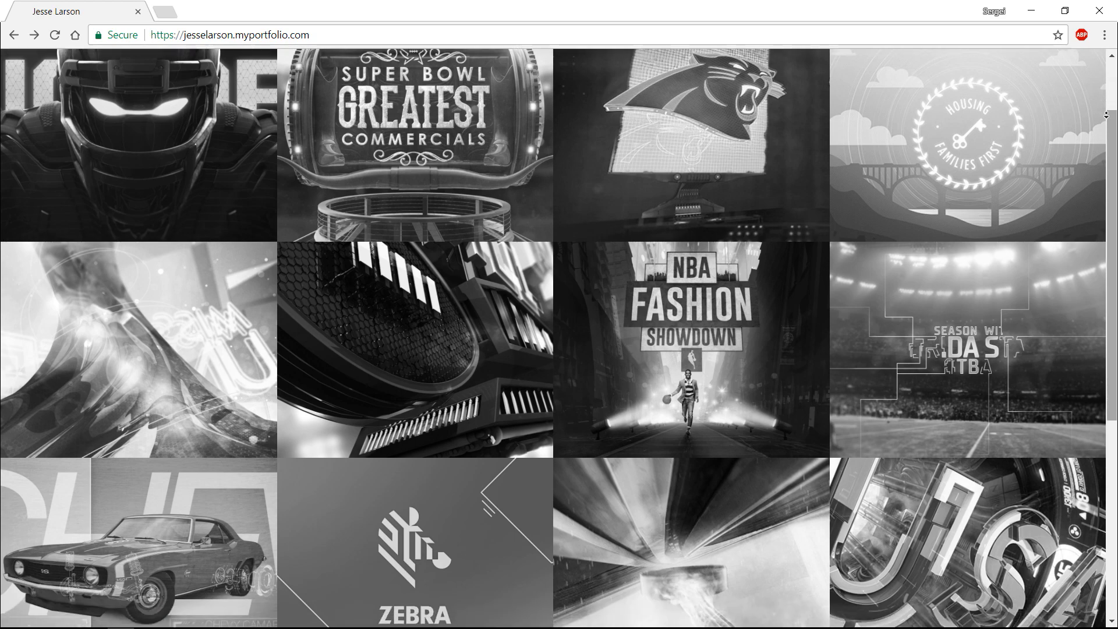
pyautogui.scroll(-3)
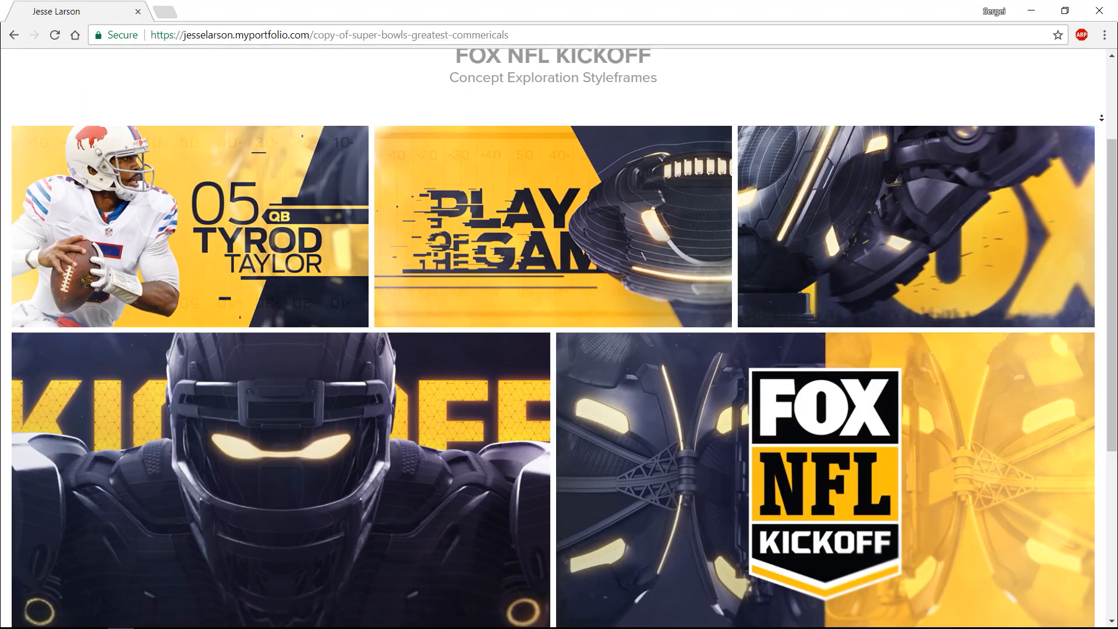
pyautogui.scroll(-3)
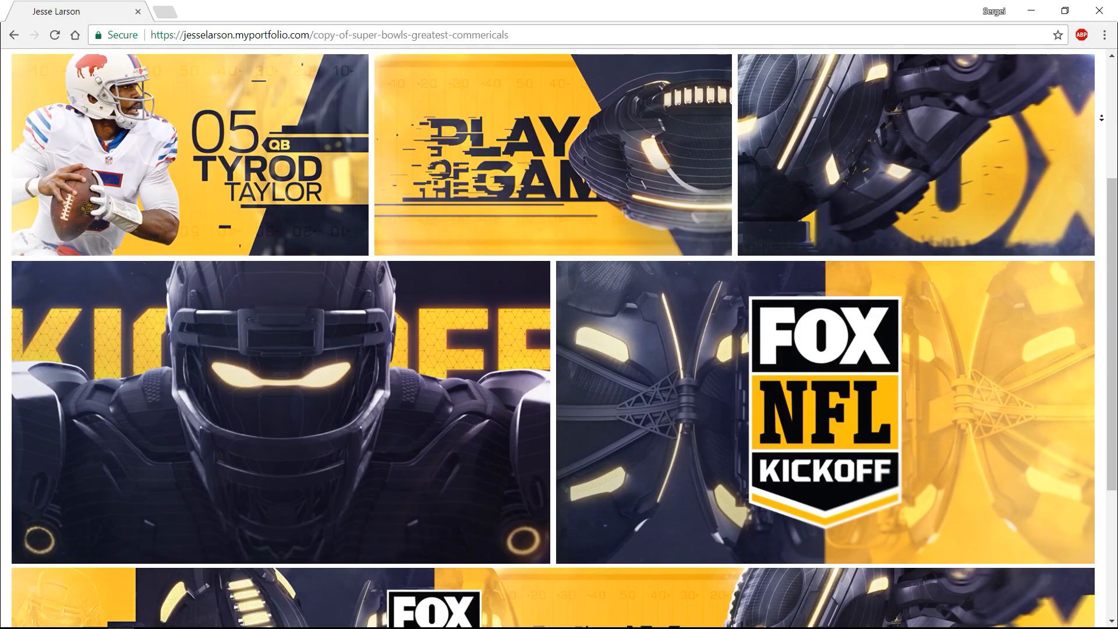
pyautogui.scroll(-3)
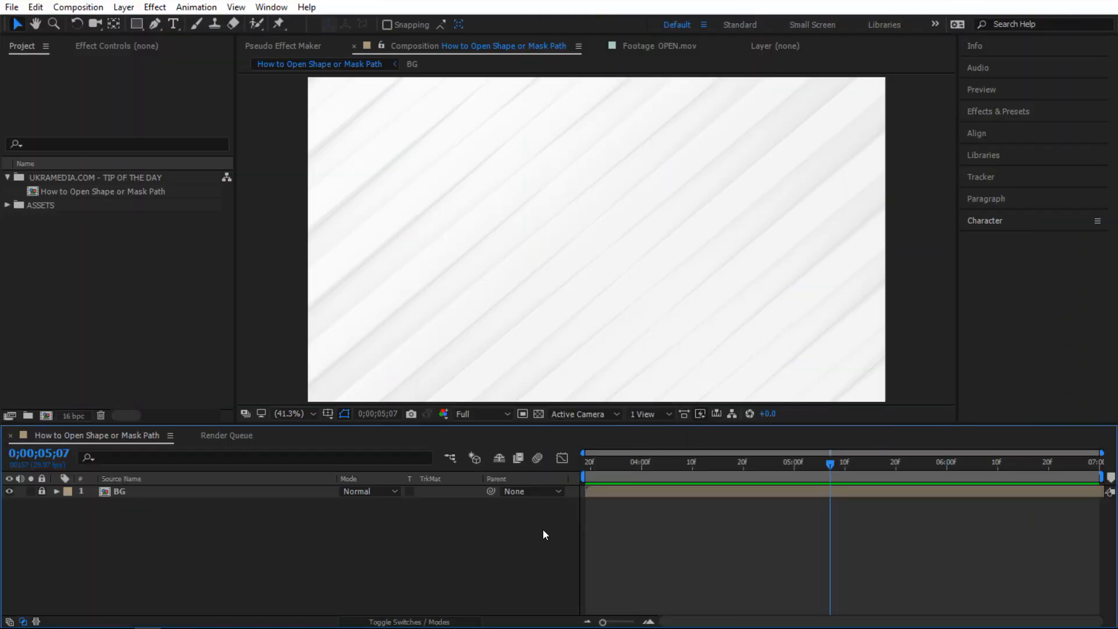
# Draw an orange five-pointed star with the Star tool in the composition centre
pyautogui.click(137, 23)
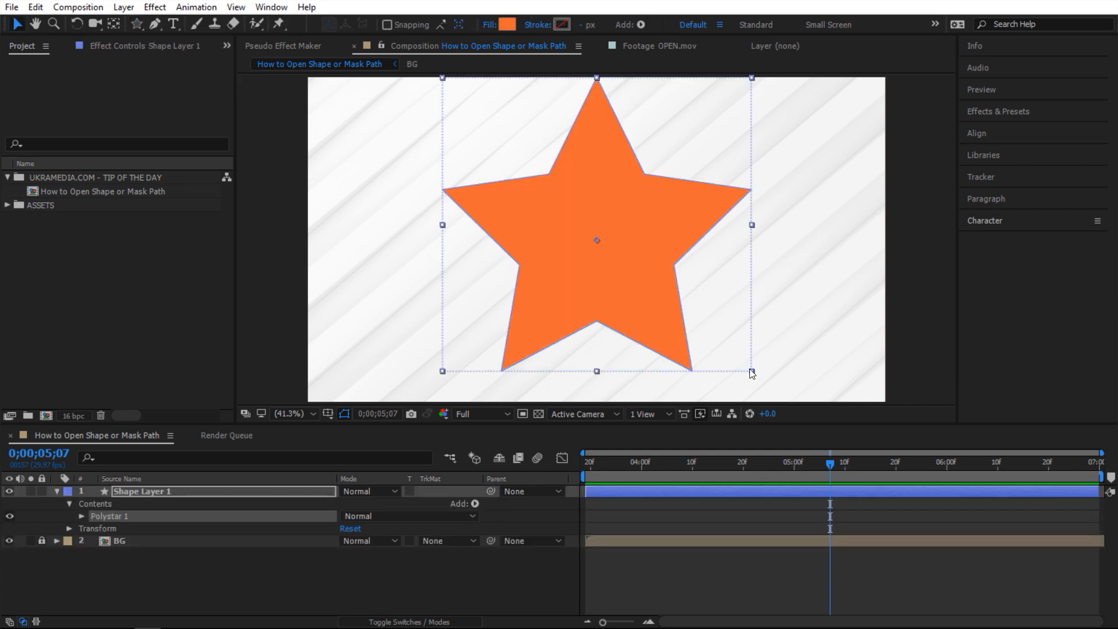
pyautogui.moveTo(751, 374); pyautogui.dragTo(713, 340)
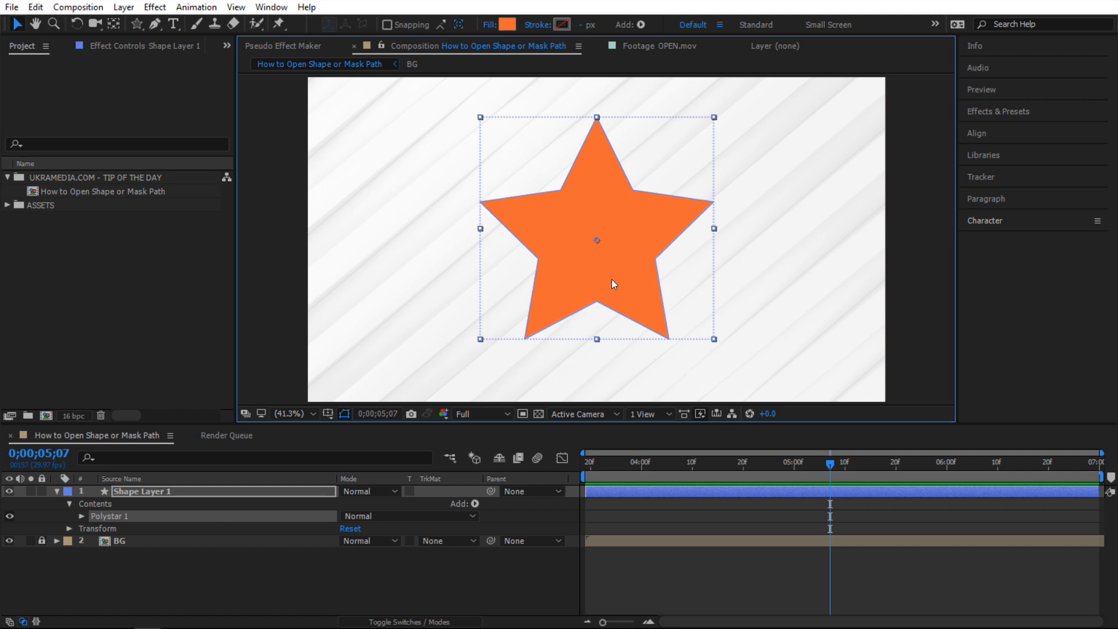
pyautogui.moveTo(671, 268)
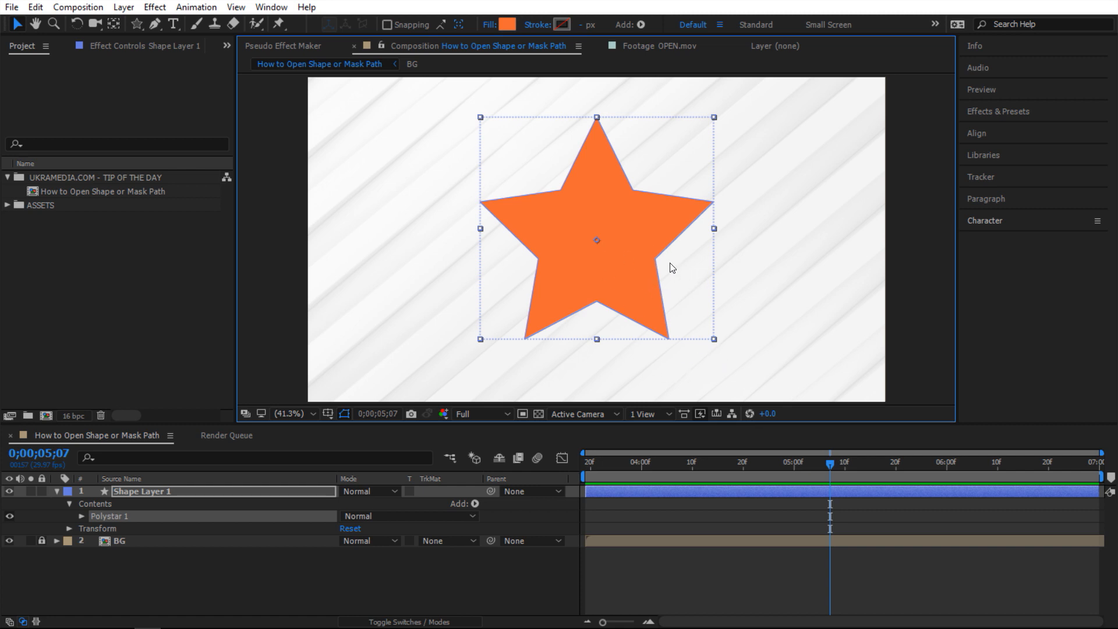
pyautogui.moveTo(657, 206)
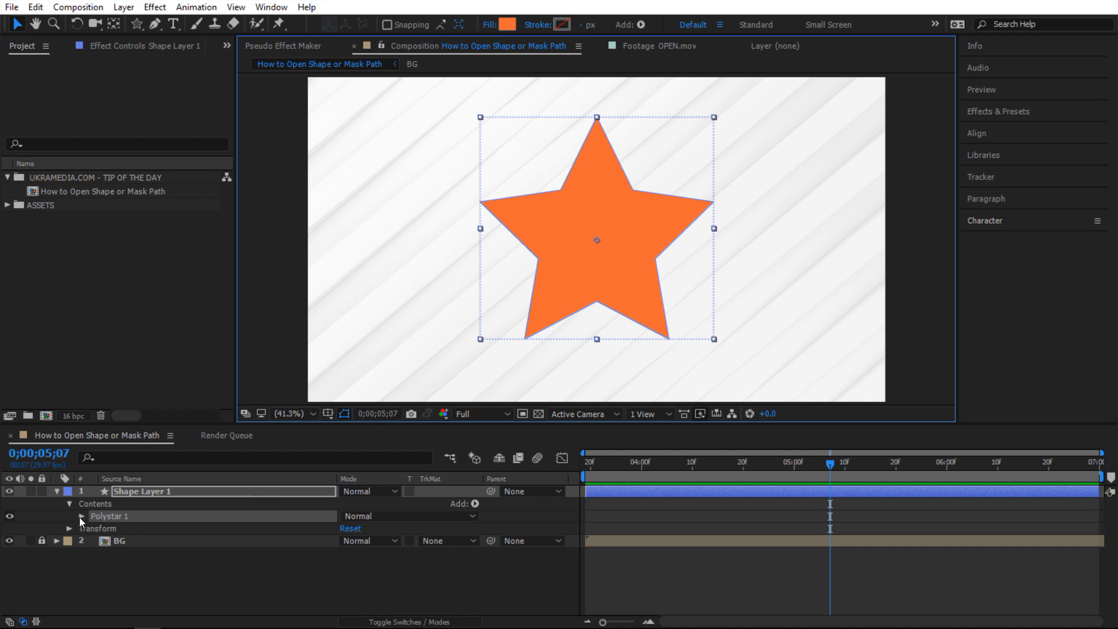
# Convert Polystar Path 1 of Polystar 1 to a Bezier path
pyautogui.click(69, 516)
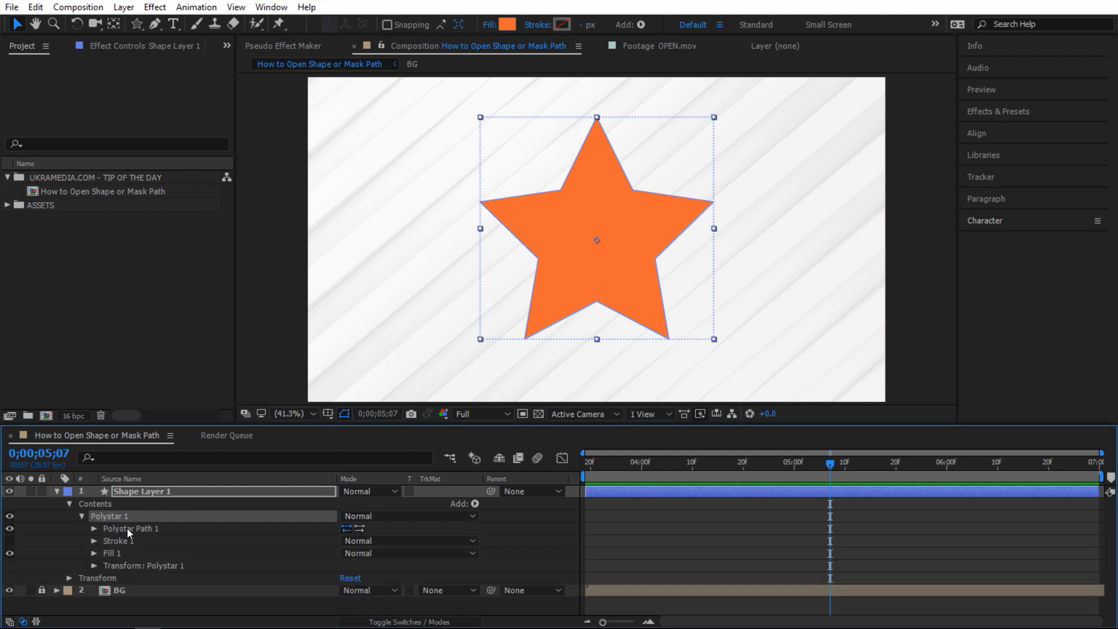
pyautogui.rightClick(130, 528)
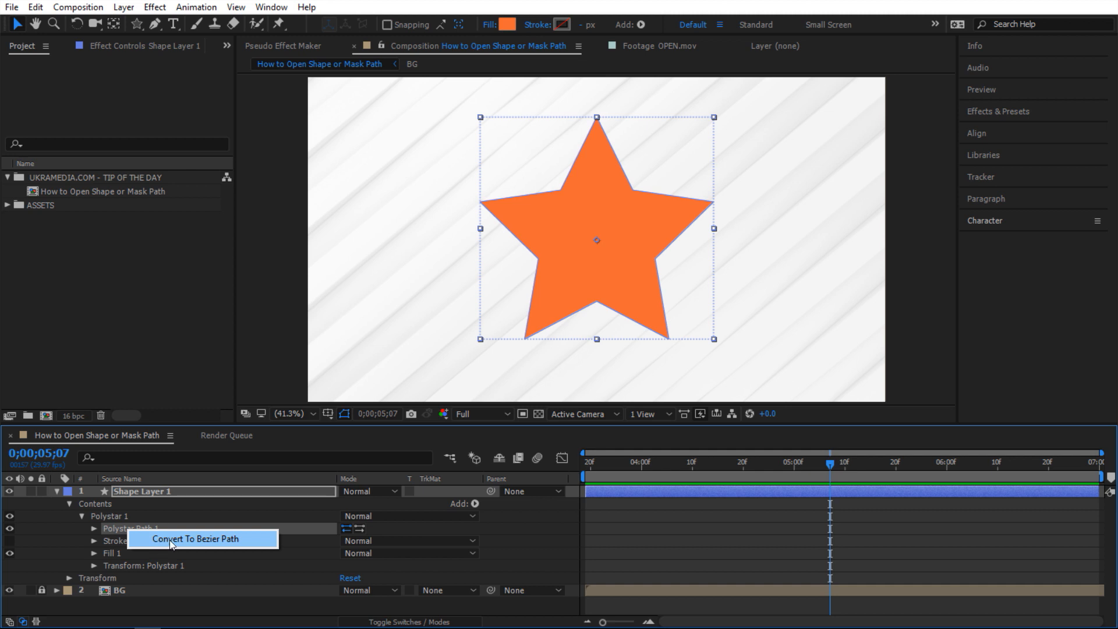
pyautogui.click(196, 538)
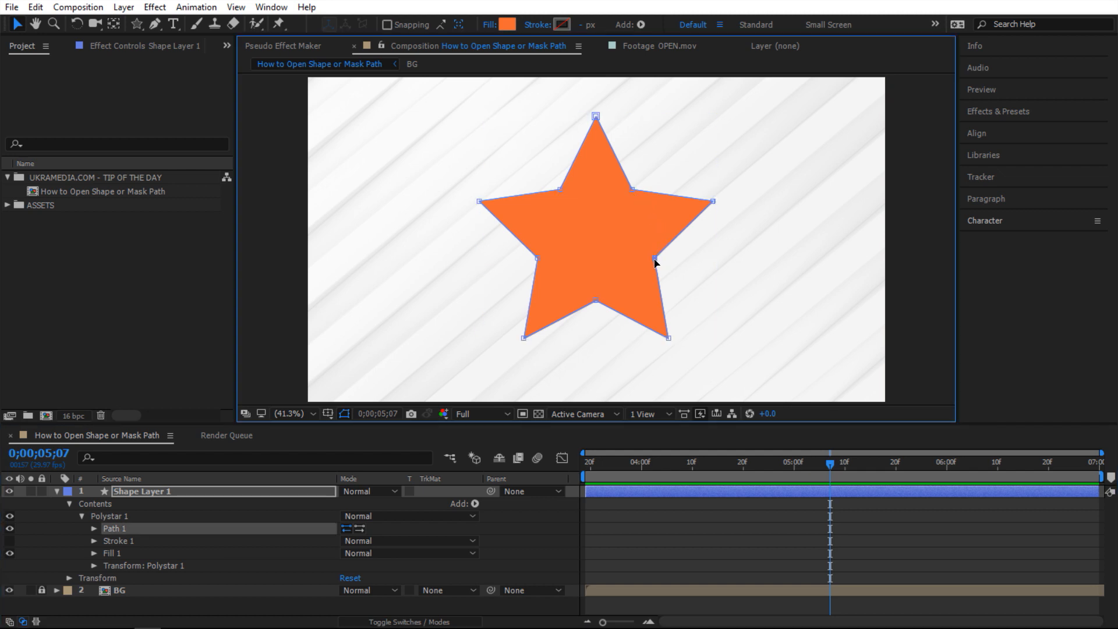
pyautogui.moveTo(749, 185)
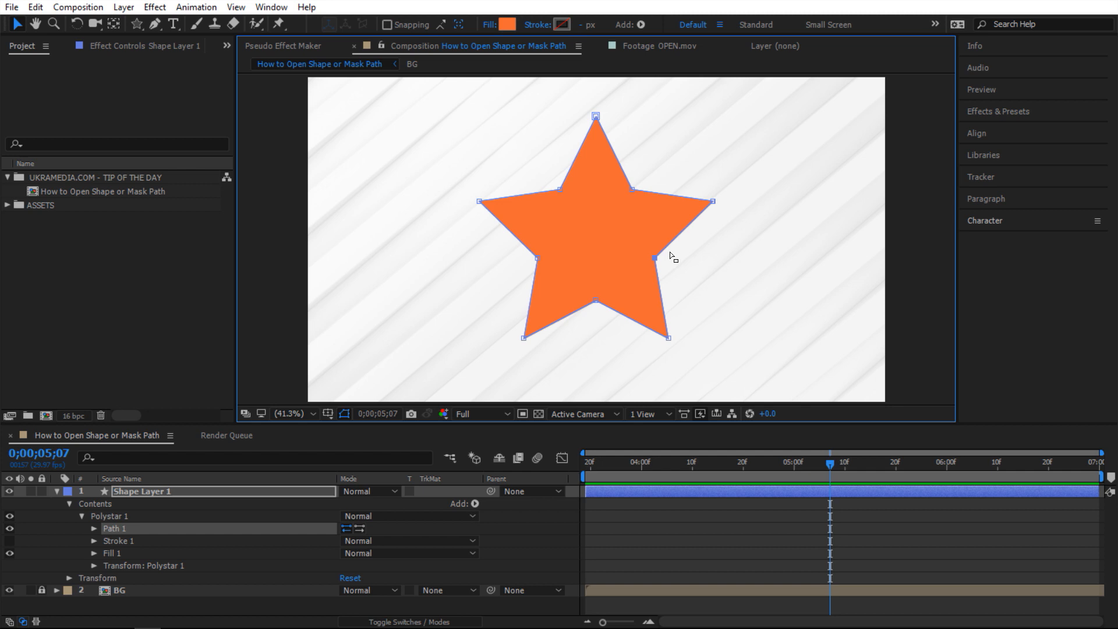
pyautogui.moveTo(682, 288)
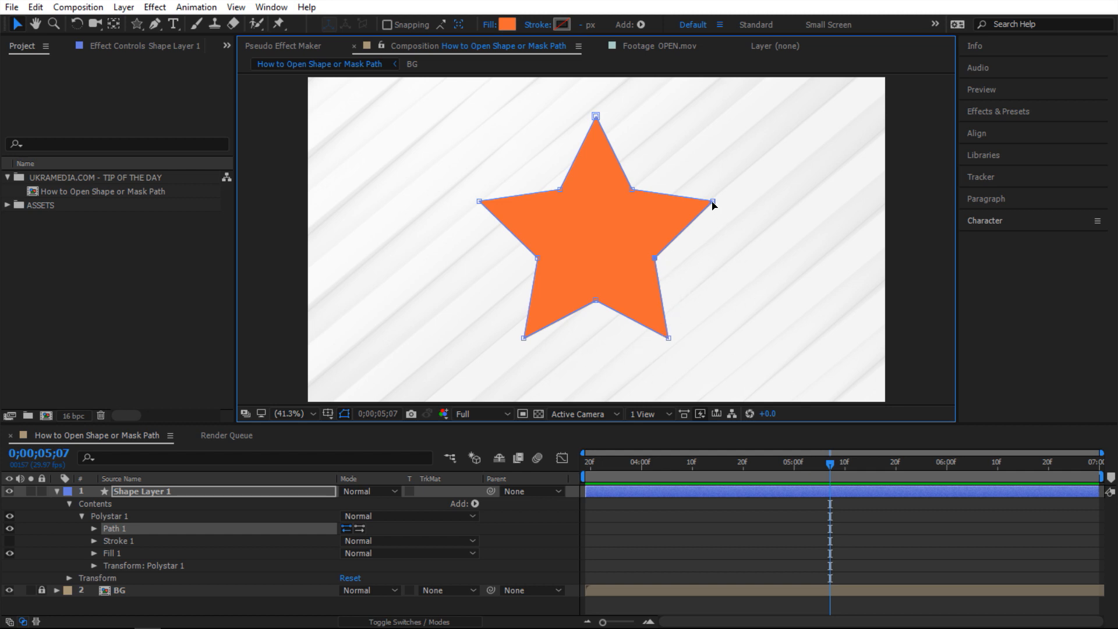
pyautogui.moveTo(657, 241)
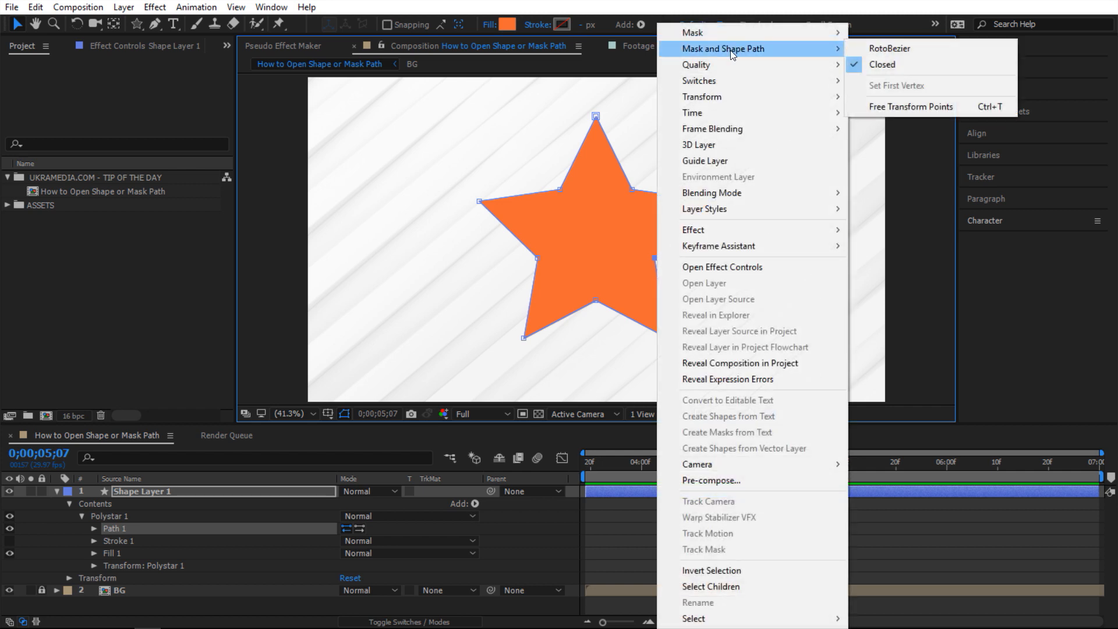
pyautogui.moveTo(883, 65)
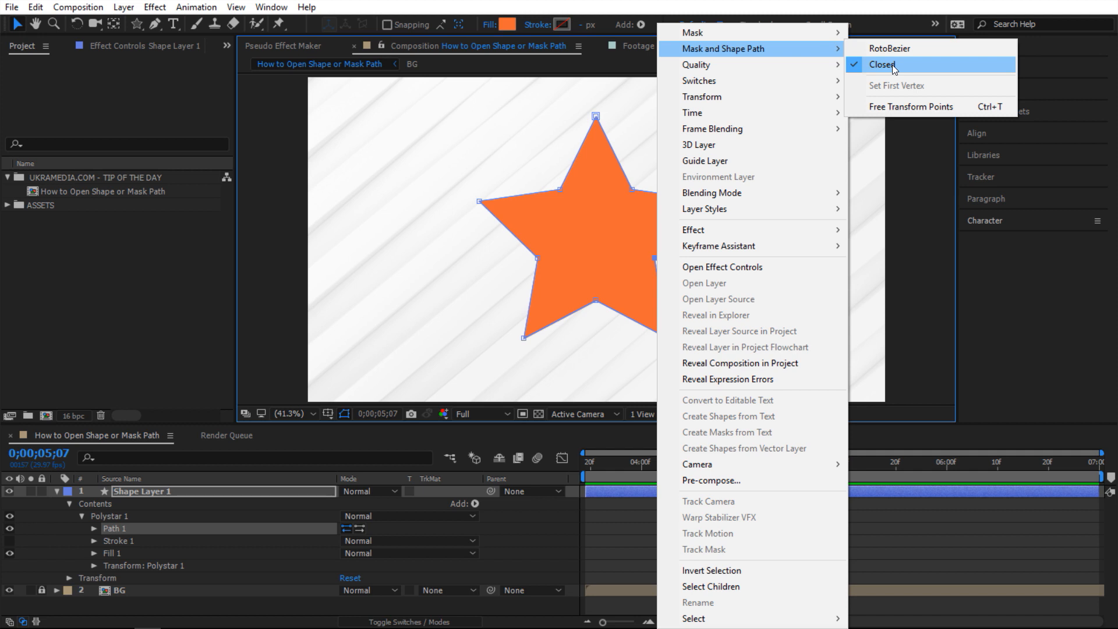
# Uncheck Closed so the star's Bezier path becomes open, ready for the Pen tool
pyautogui.click(882, 64)
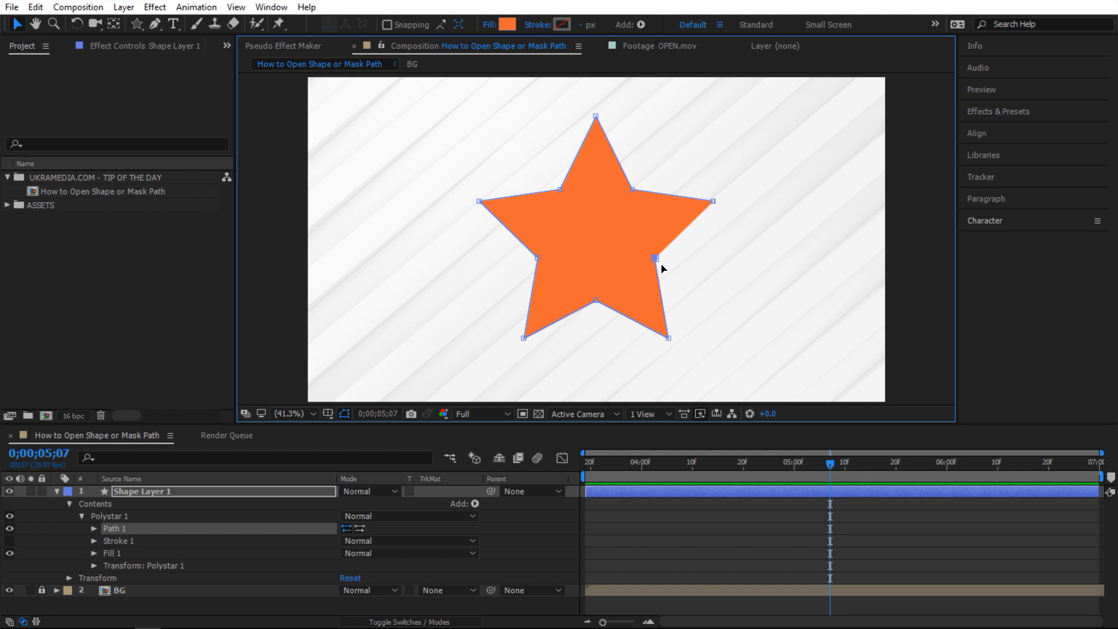
pyautogui.press('g')
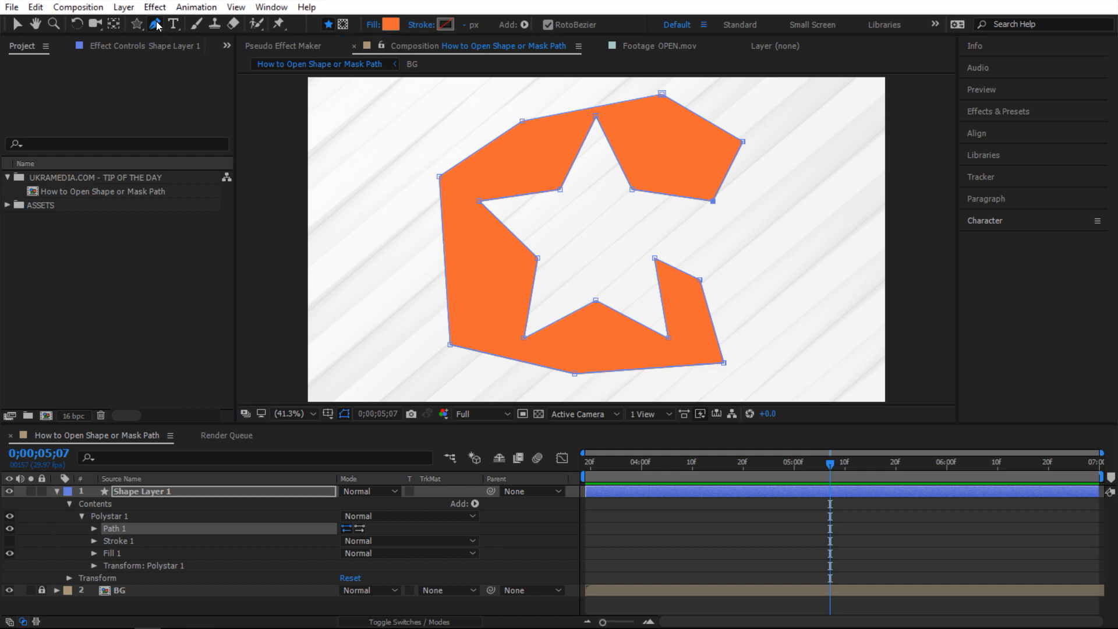
pyautogui.moveTo(328, 24)
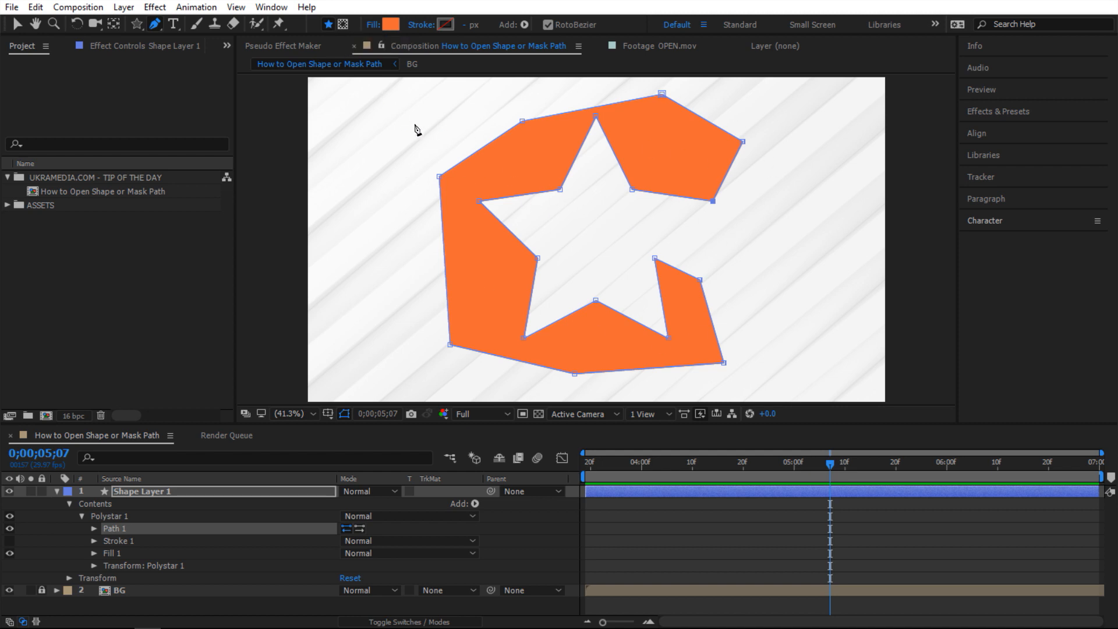
pyautogui.moveTo(508, 202)
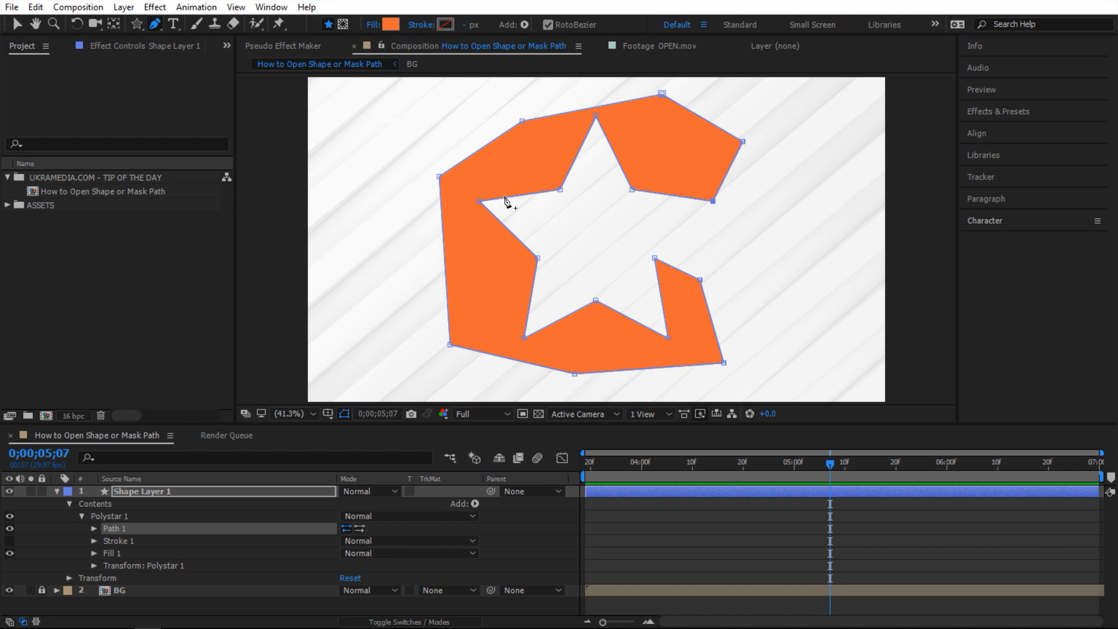
pyautogui.moveTo(341, 25)
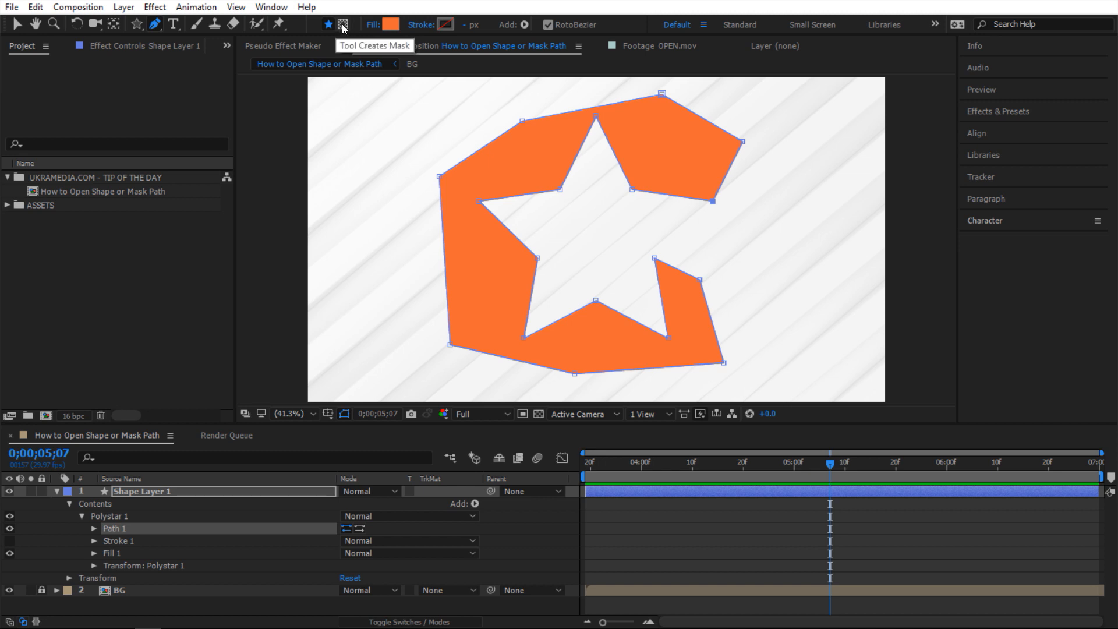